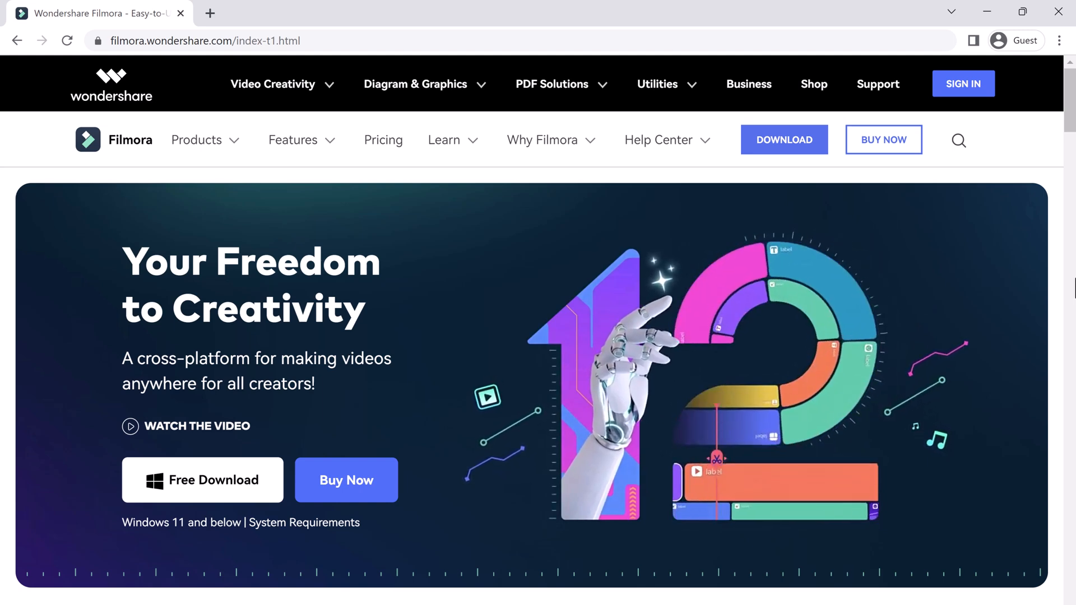
{"action": "mouse_move", "coordinate": [110, 168]}
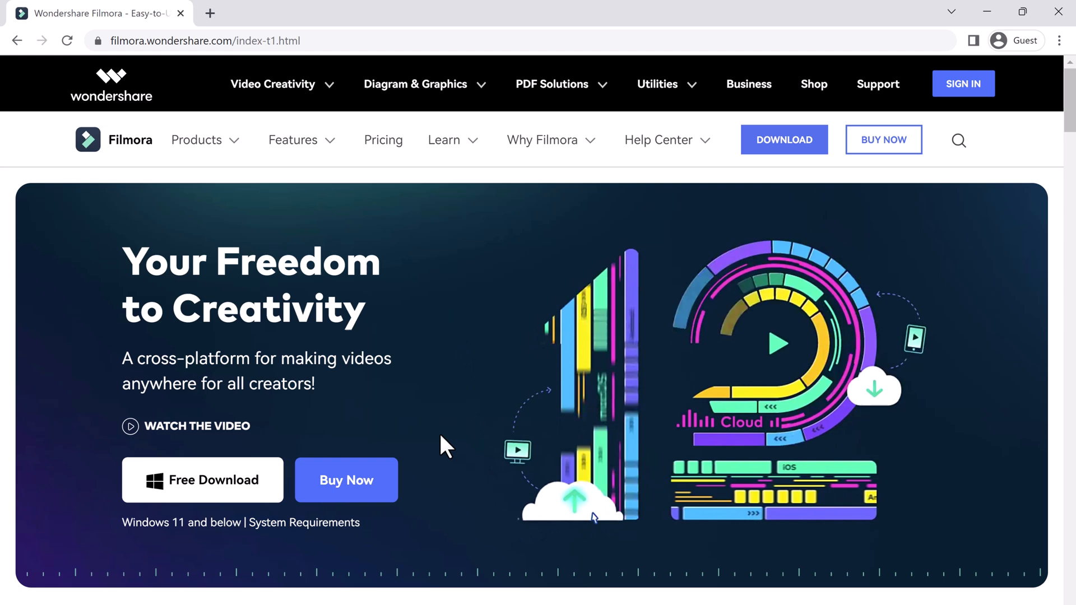
Browse the Filmora web page and testimonials, then download the Filmora installer.
{"action": "scroll", "scroll_direction": "down", "scroll_amount": 3}
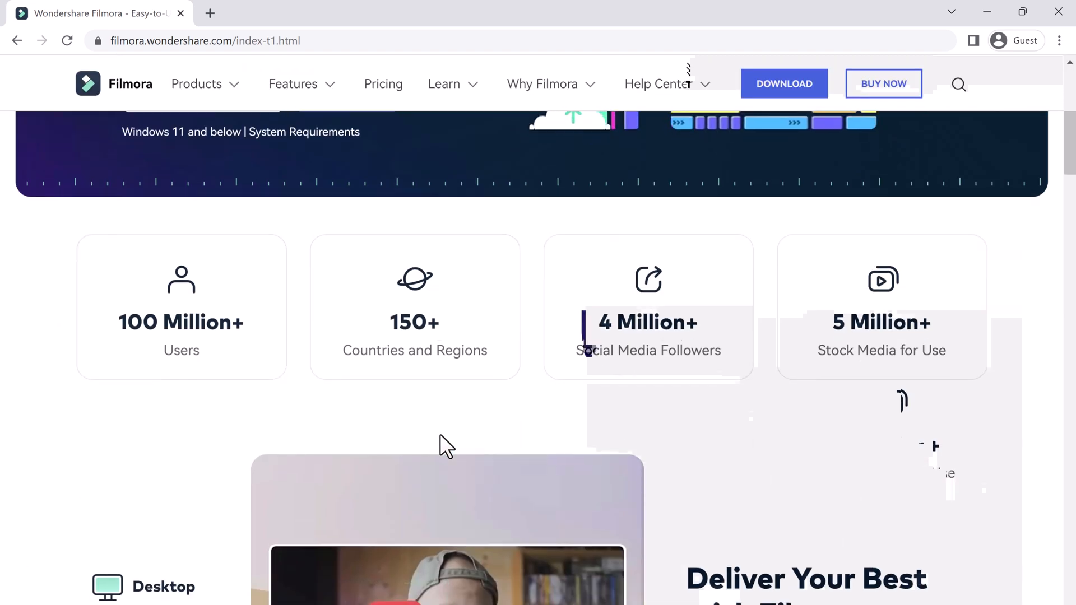
{"action": "scroll", "scroll_direction": "down", "scroll_amount": 3}
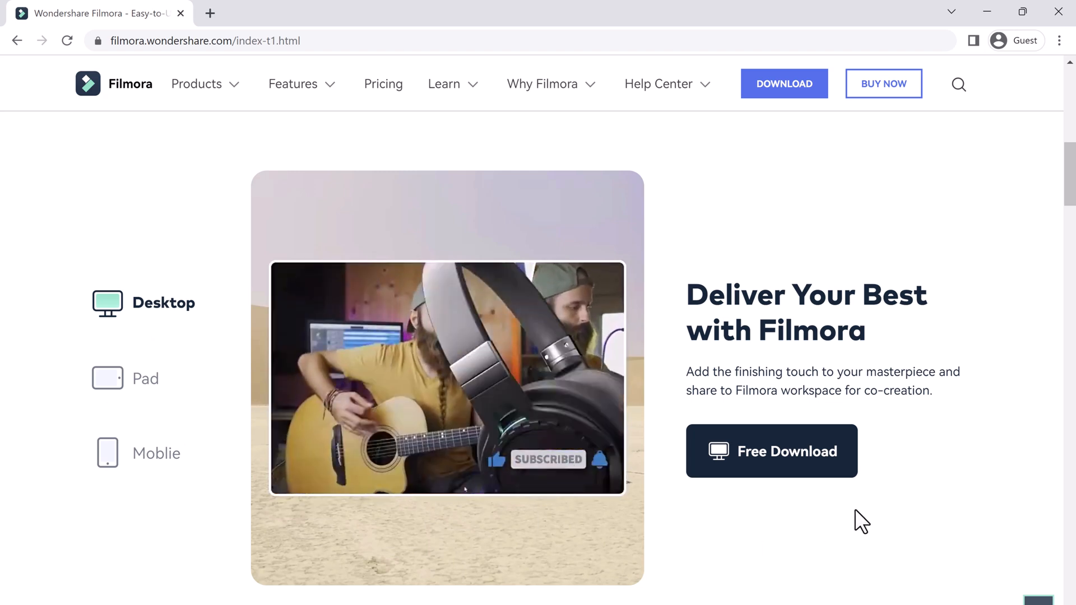
{"action": "scroll", "scroll_direction": "down", "scroll_amount": 3}
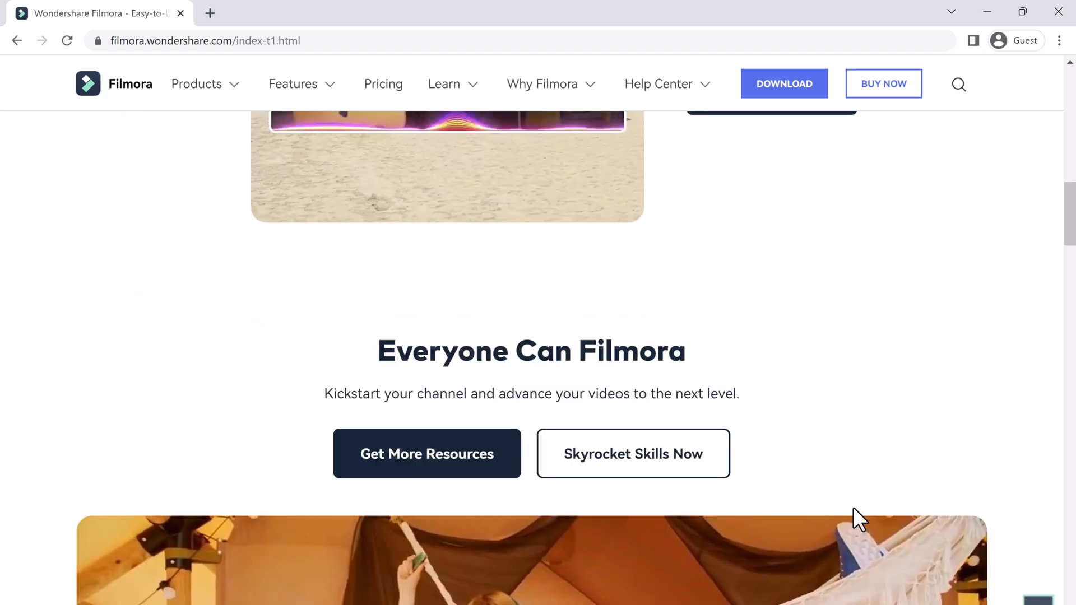
{"action": "scroll", "scroll_direction": "down", "scroll_amount": 3}
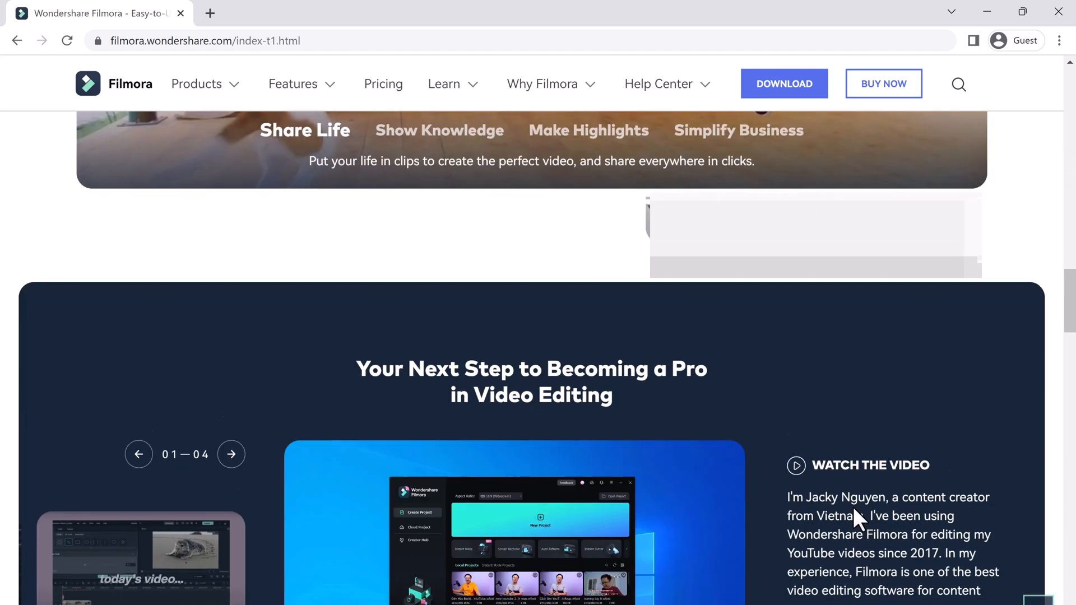
{"action": "scroll", "scroll_direction": "down", "scroll_amount": 3}
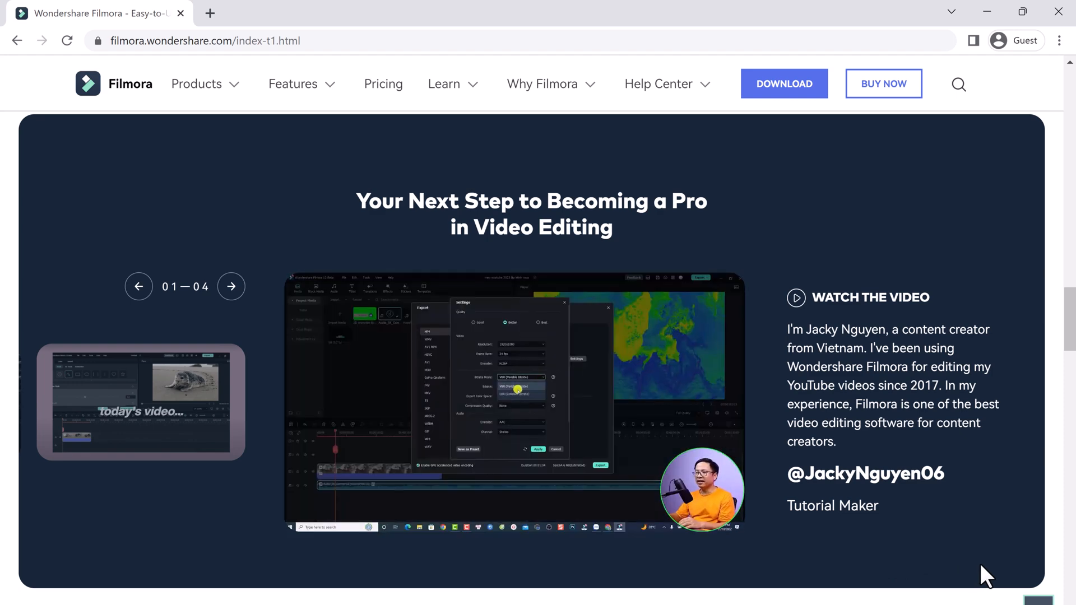
{"action": "left_click", "coordinate": [230, 286]}
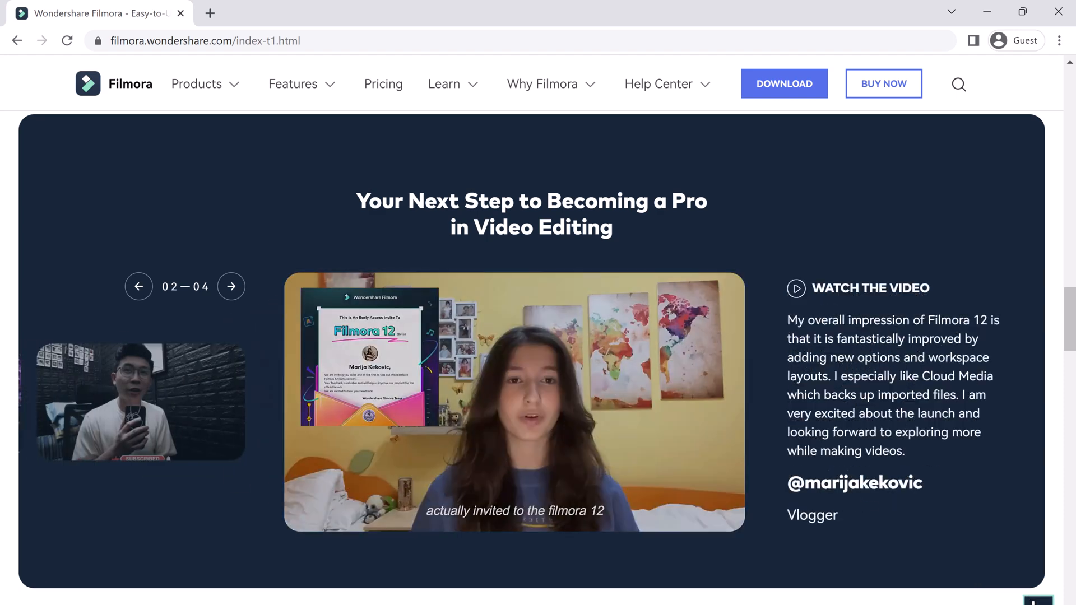
{"action": "scroll", "scroll_direction": "up", "scroll_amount": 3}
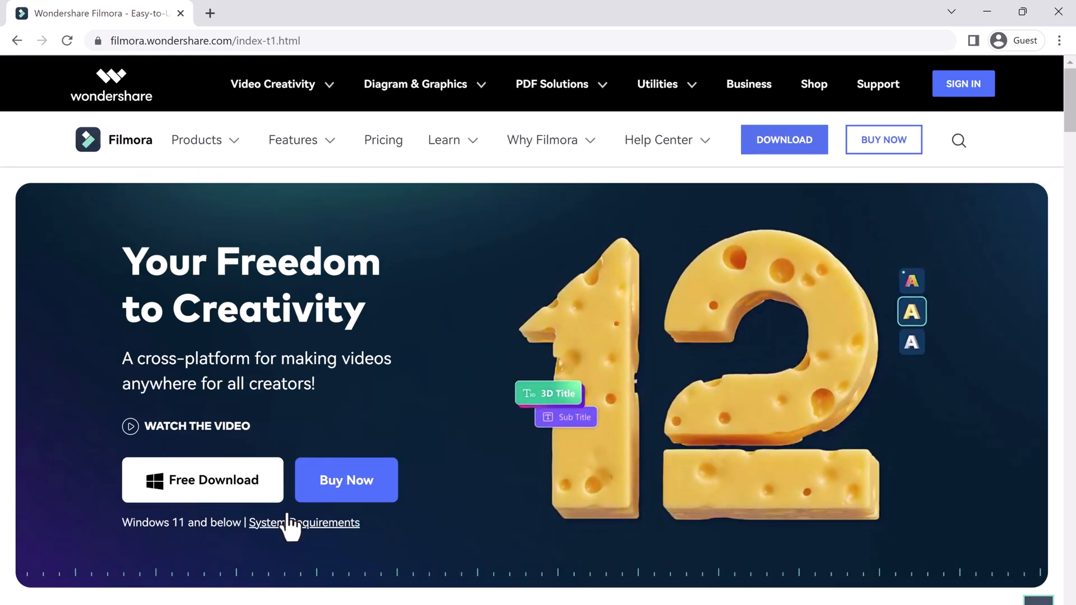
{"action": "mouse_move", "coordinate": [219, 507]}
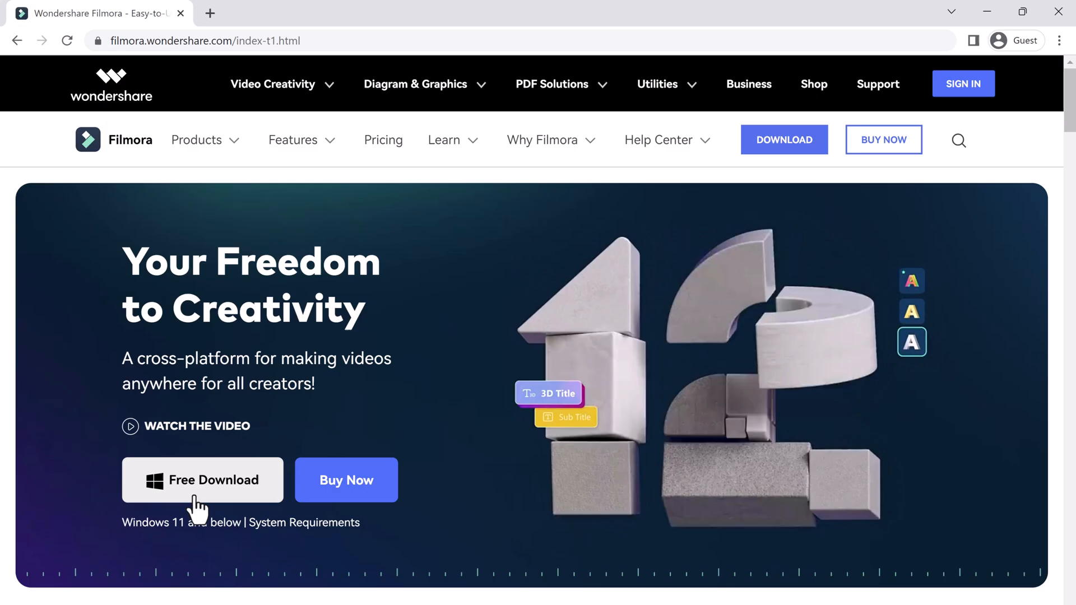
{"action": "left_click", "coordinate": [203, 479]}
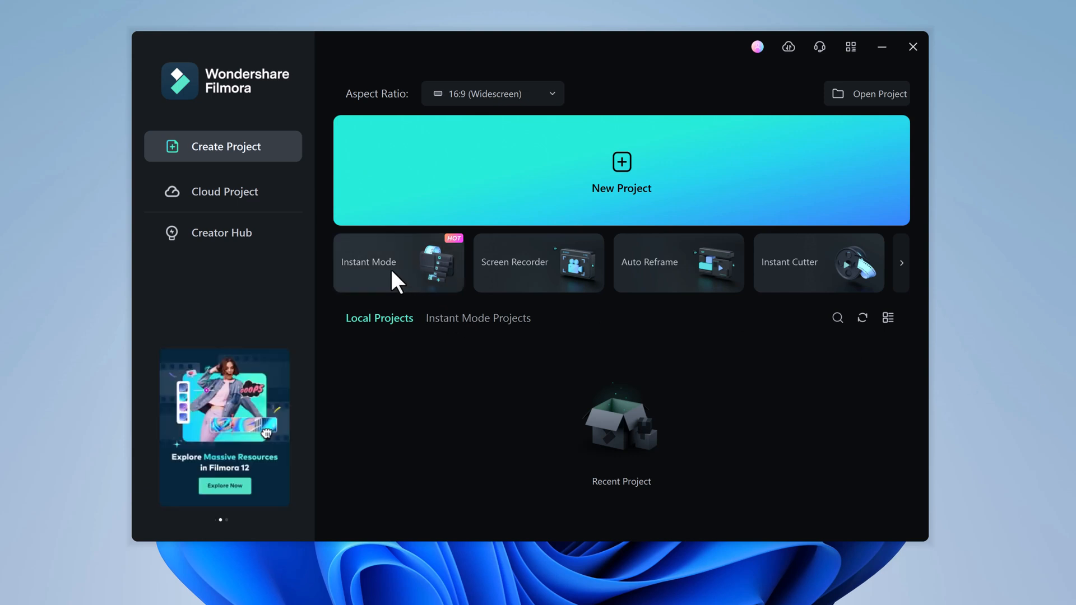
{"action": "mouse_move", "coordinate": [527, 284]}
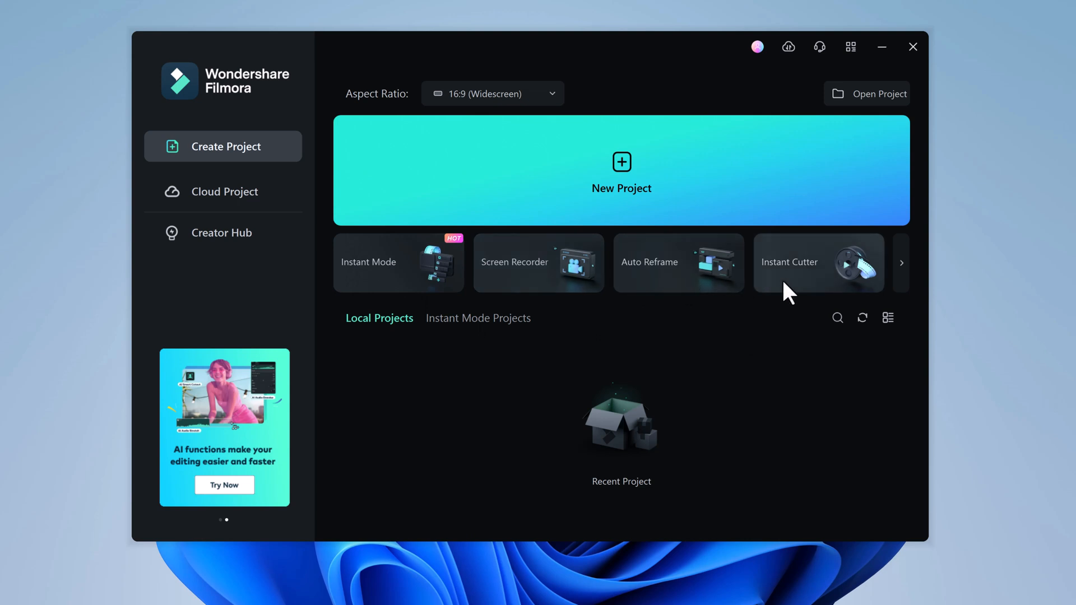
From the launcher's quick-start tools, start a new blank project.
{"action": "left_click", "coordinate": [901, 262]}
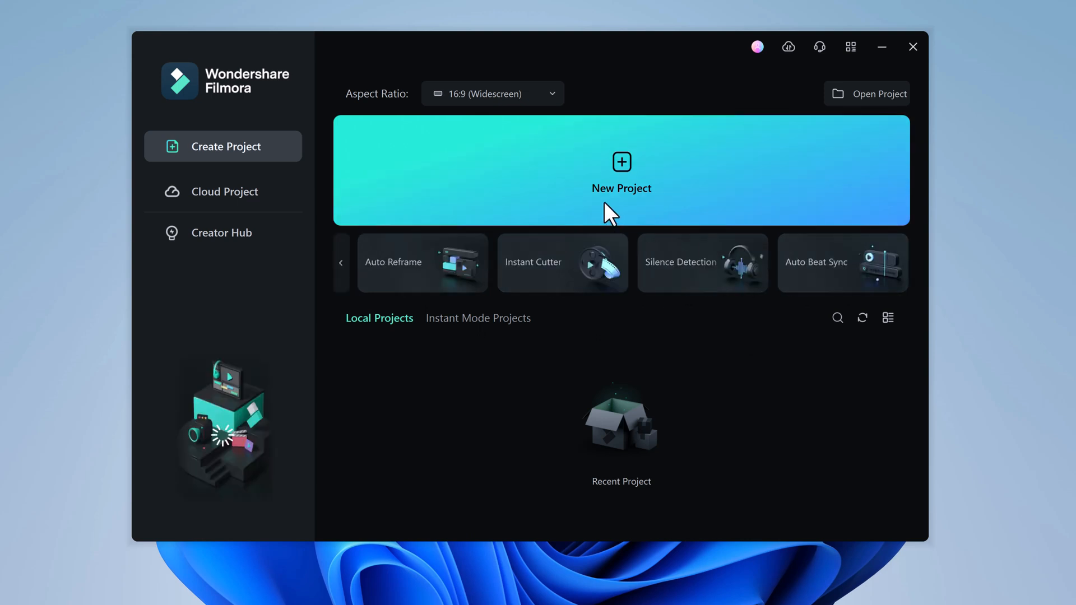
{"action": "left_click", "coordinate": [621, 170]}
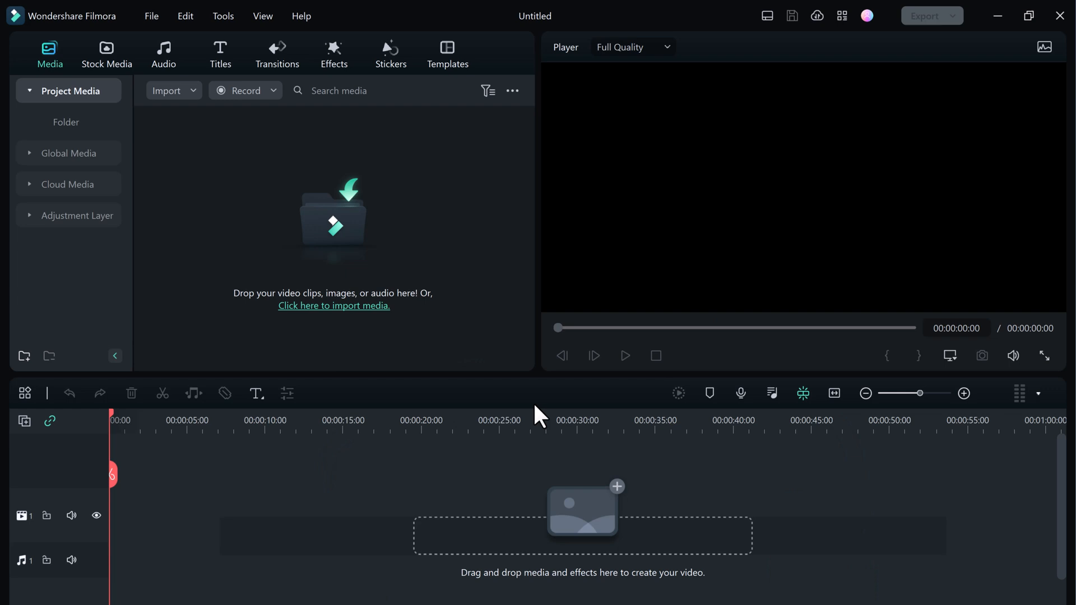
{"action": "mouse_move", "coordinate": [267, 168]}
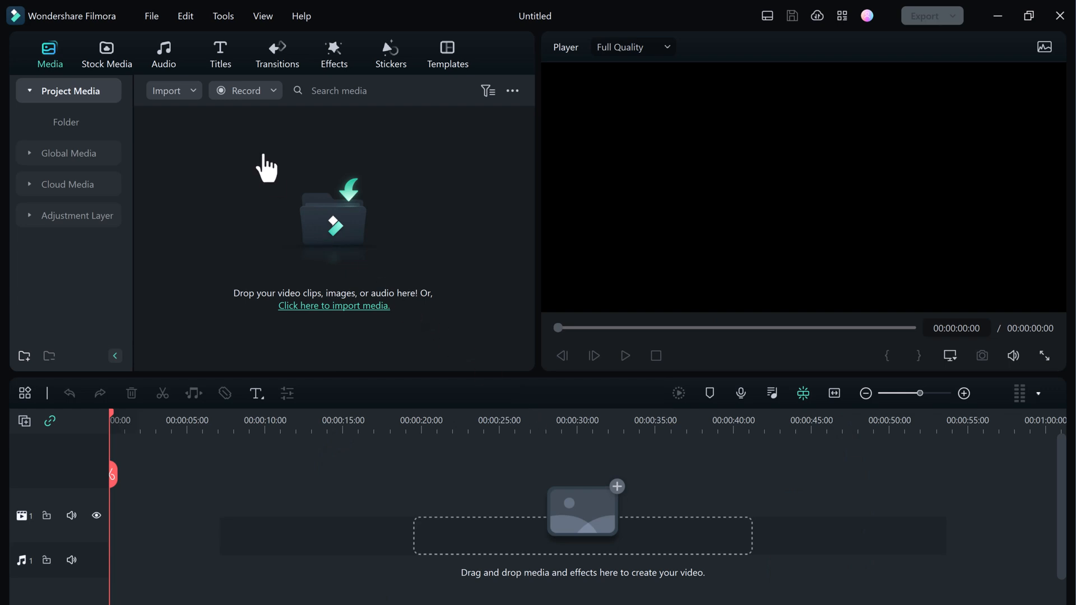
Show the 3D Titles category in the title library and scroll through its templates.
{"action": "left_click", "coordinate": [220, 53]}
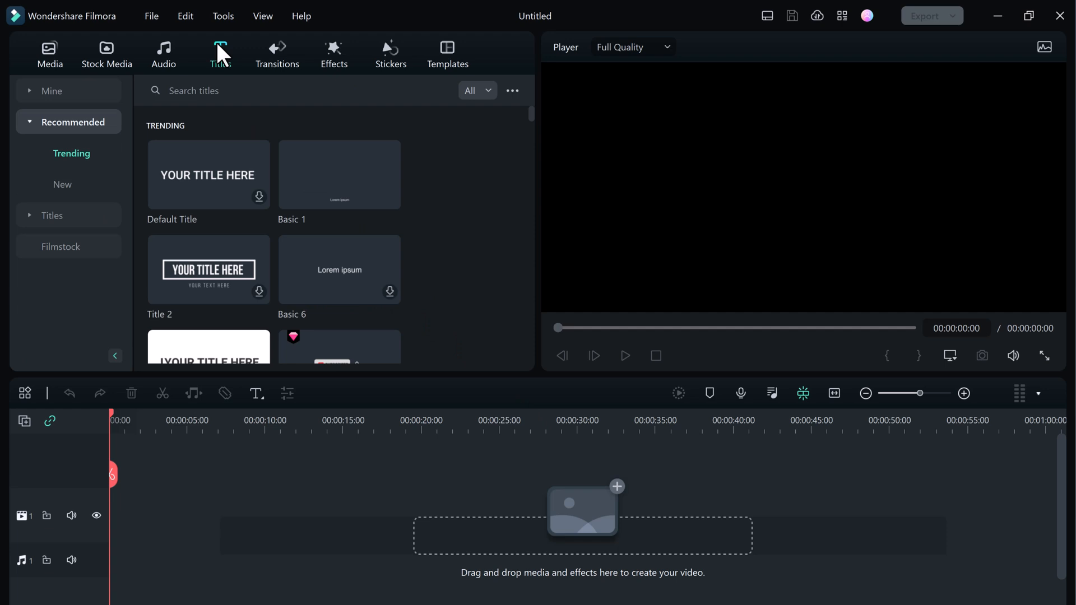
{"action": "mouse_move", "coordinate": [54, 227]}
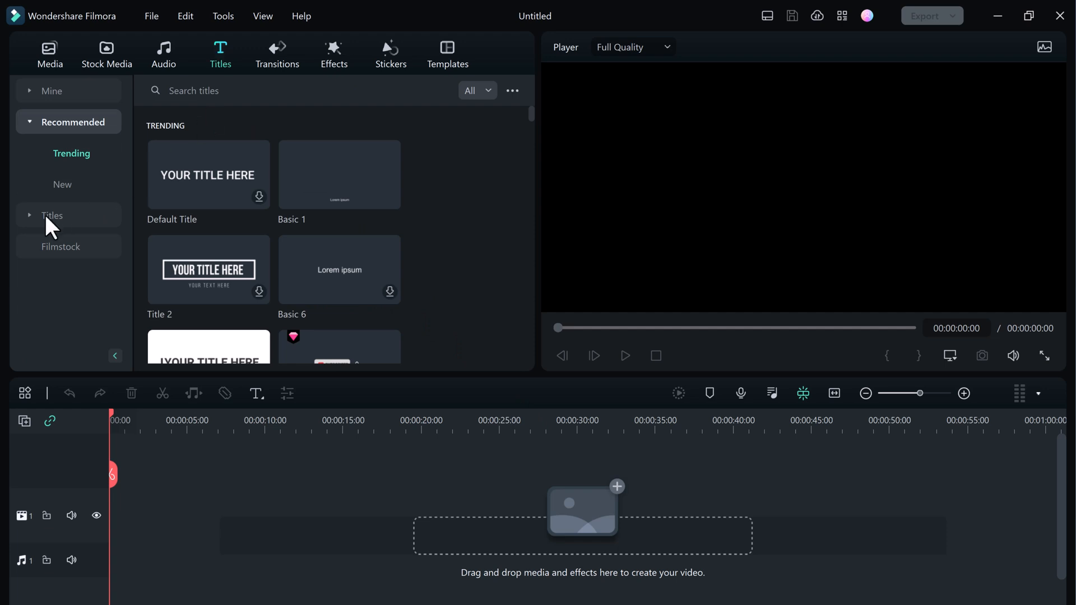
{"action": "left_click", "coordinate": [52, 215]}
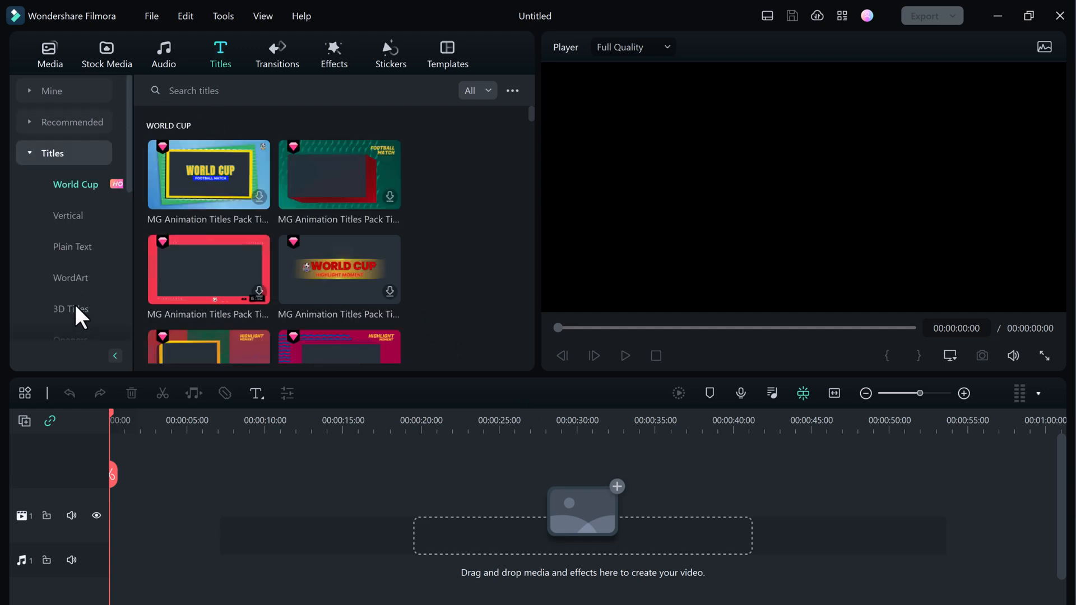
{"action": "left_click", "coordinate": [71, 309]}
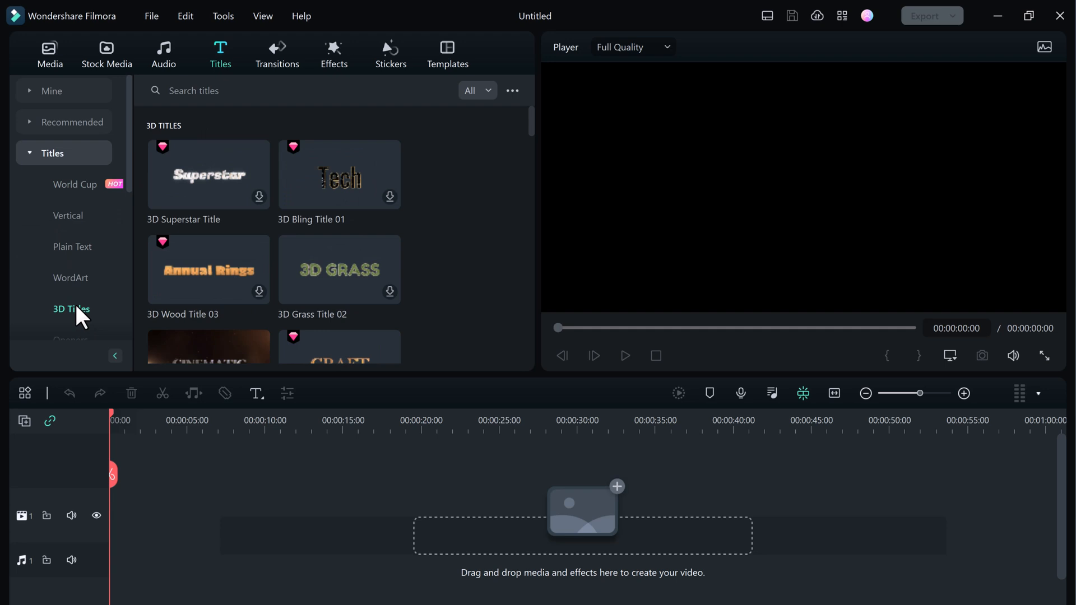
{"action": "mouse_move", "coordinate": [535, 227]}
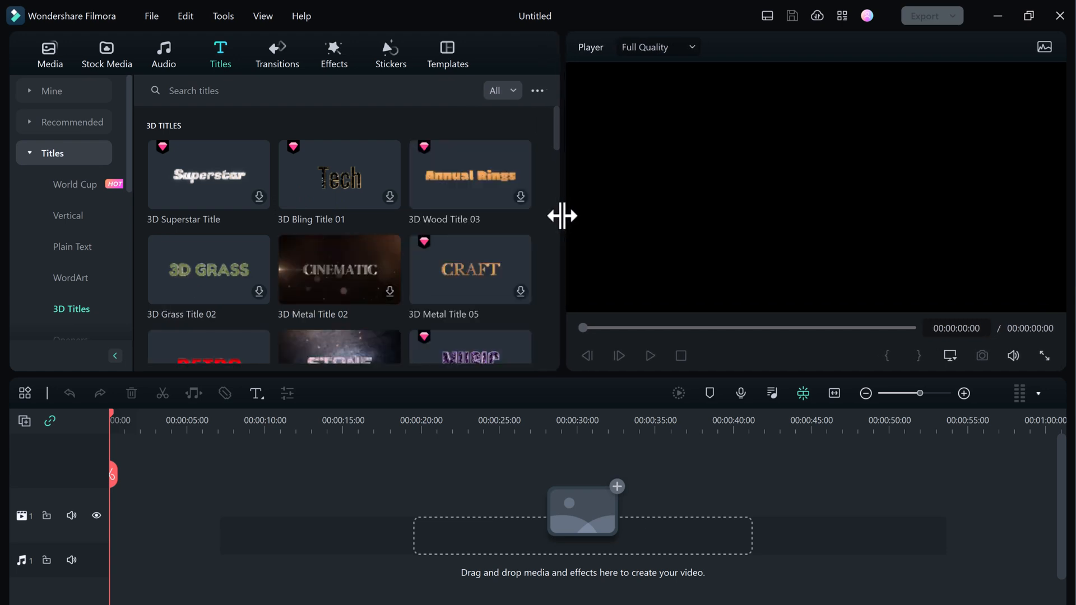
{"action": "scroll", "scroll_direction": "down", "scroll_amount": 3}
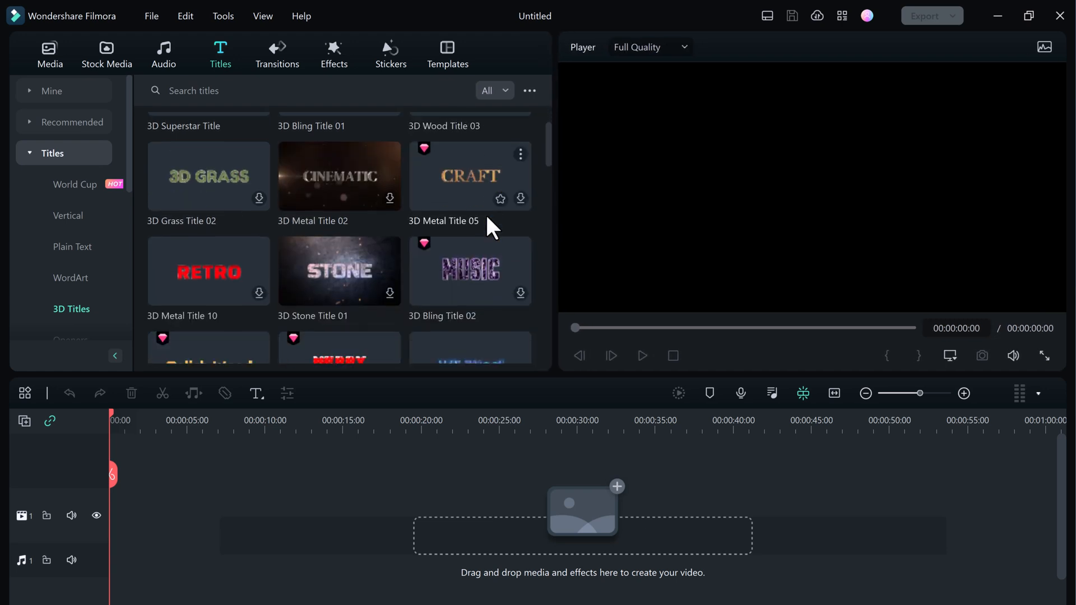
{"action": "scroll", "scroll_direction": "down", "scroll_amount": 3}
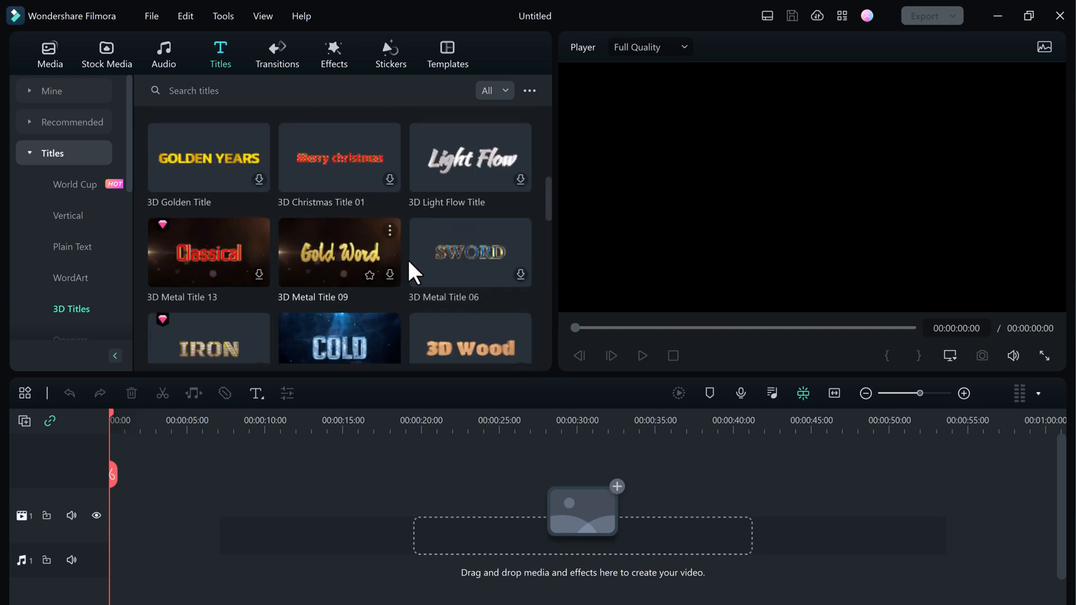
{"action": "scroll", "scroll_direction": "down", "scroll_amount": 3}
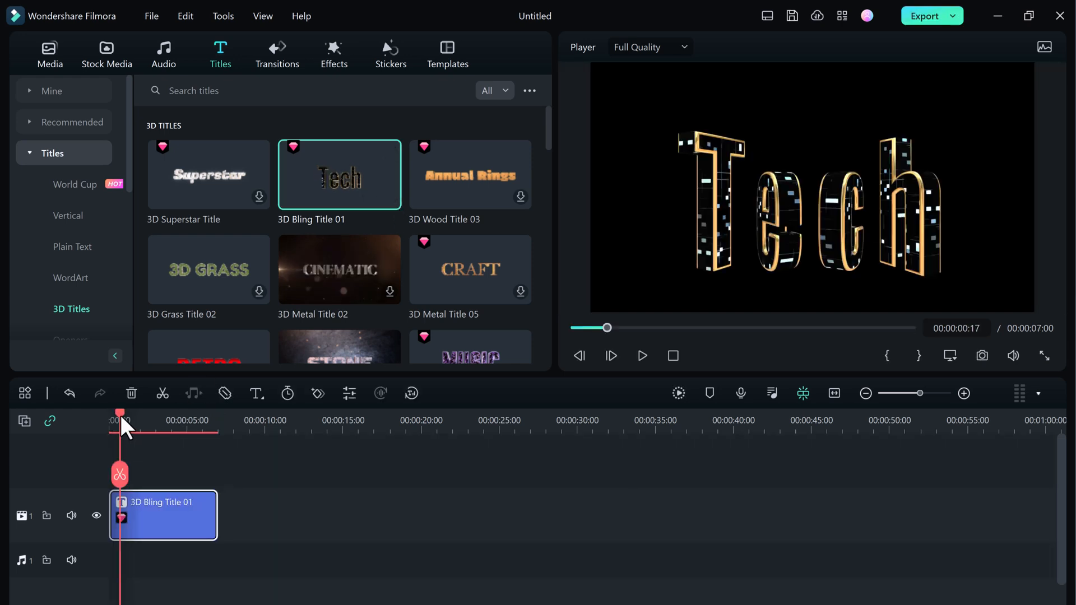
Play the 3D Bling Title 01 'Tech' animation from its start, pausing near the end.
{"action": "left_click", "coordinate": [641, 355]}
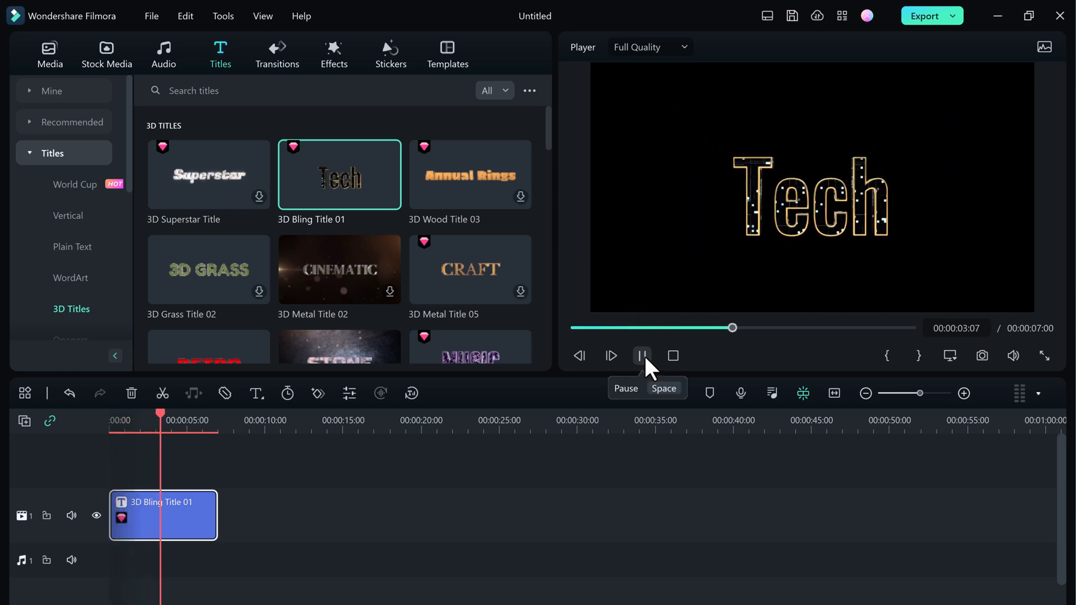
{"action": "left_click", "coordinate": [641, 356]}
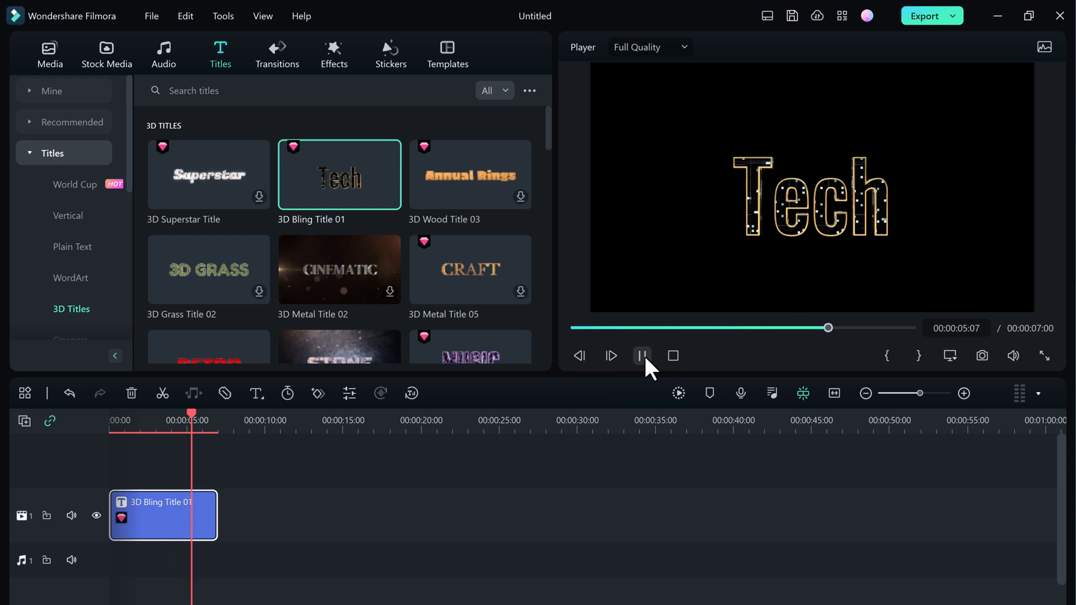
{"action": "left_click", "coordinate": [642, 355]}
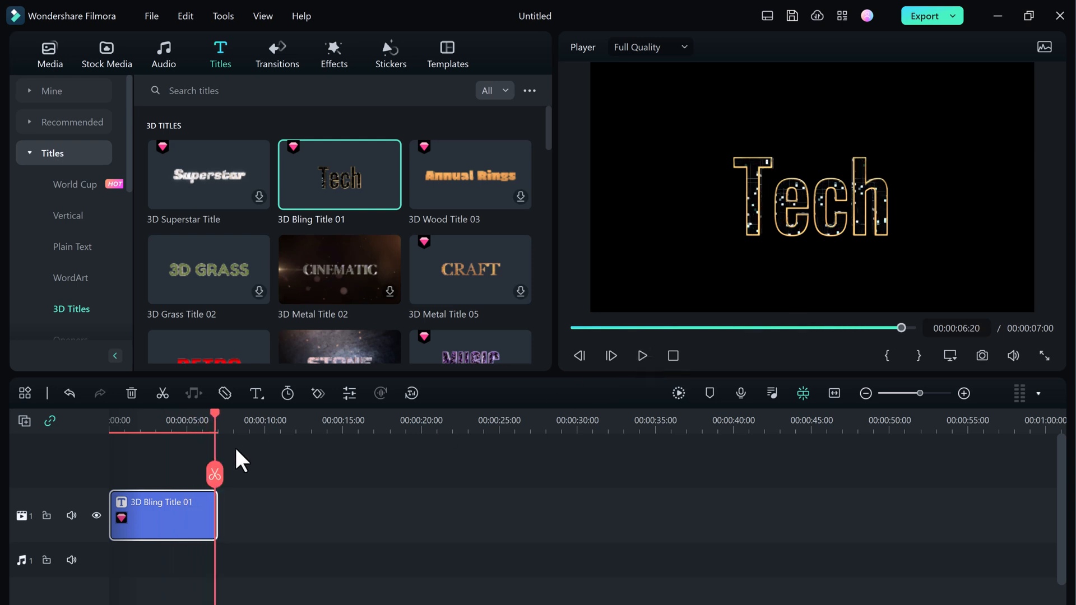
Open the Tech title clip's text settings and launch the Advanced Text Edit window.
{"action": "double_click", "coordinate": [163, 516]}
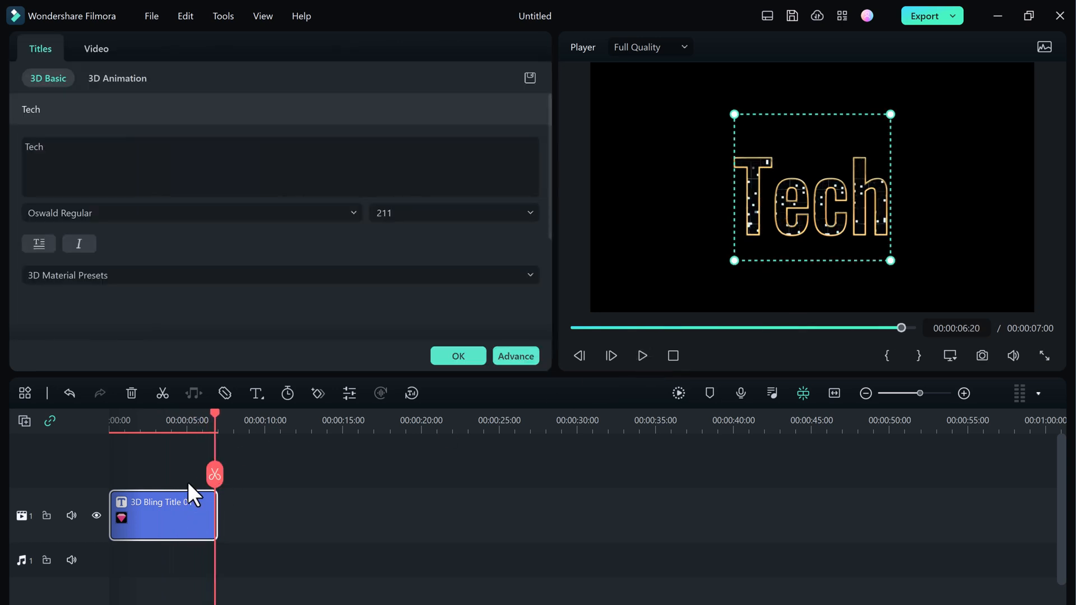
{"action": "left_click", "coordinate": [274, 167]}
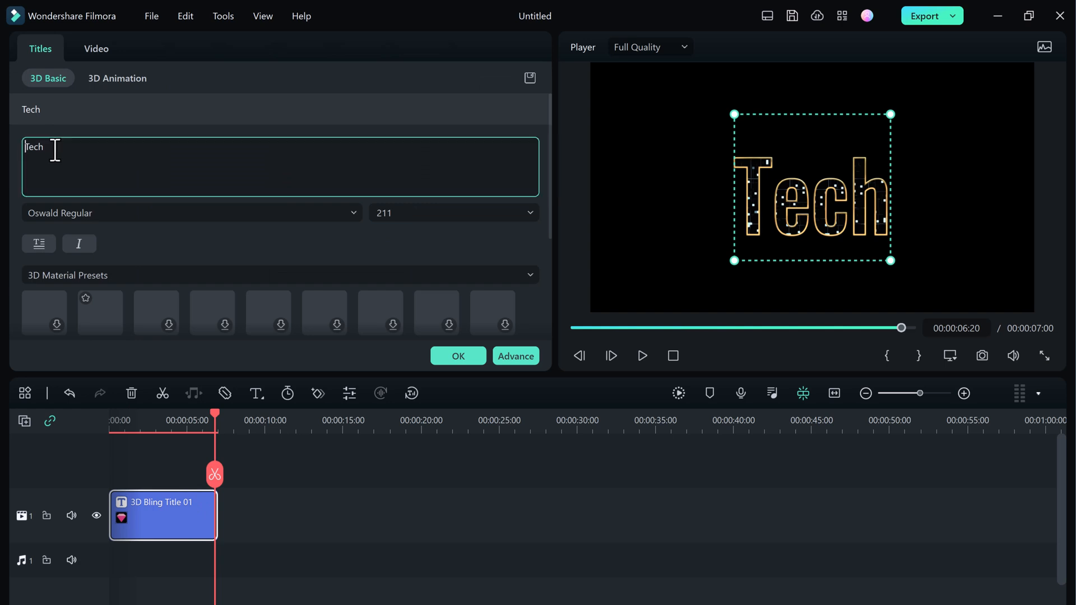
{"action": "triple_click", "coordinate": [34, 147]}
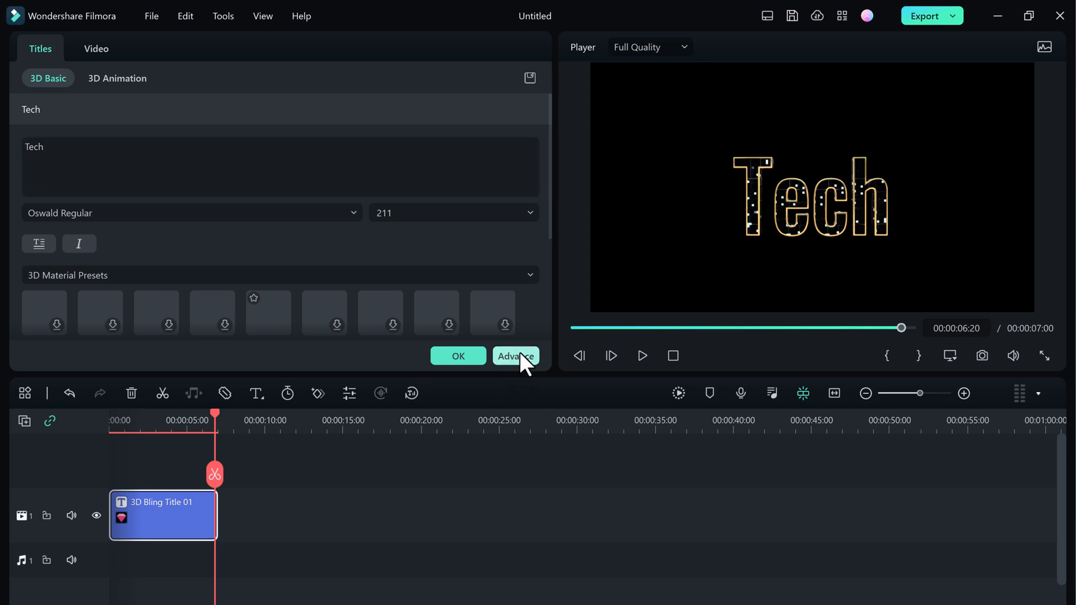
{"action": "left_click", "coordinate": [514, 355]}
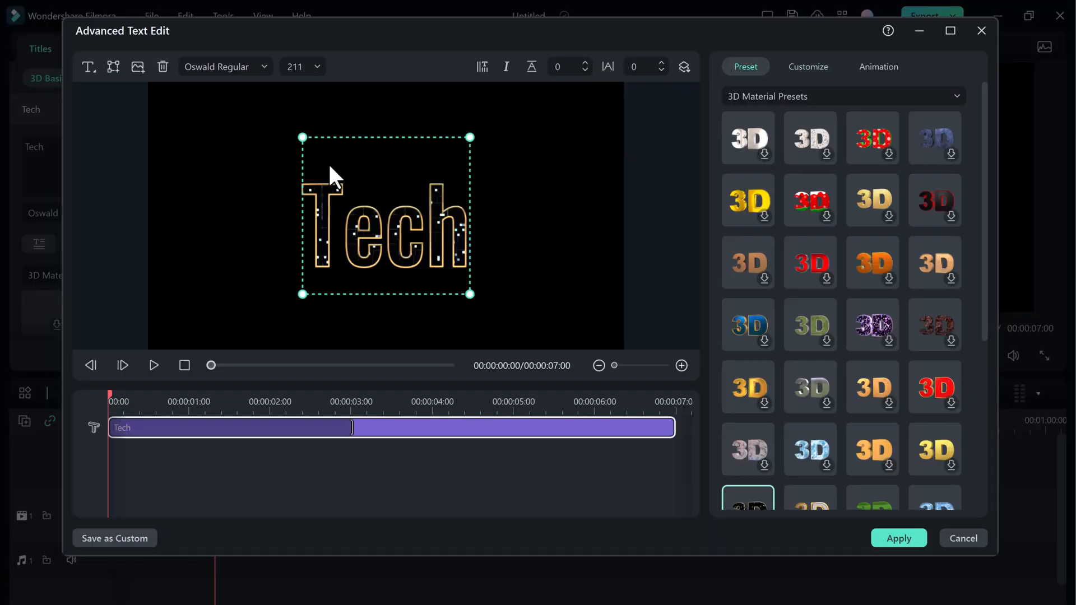
{"action": "mouse_move", "coordinate": [594, 198]}
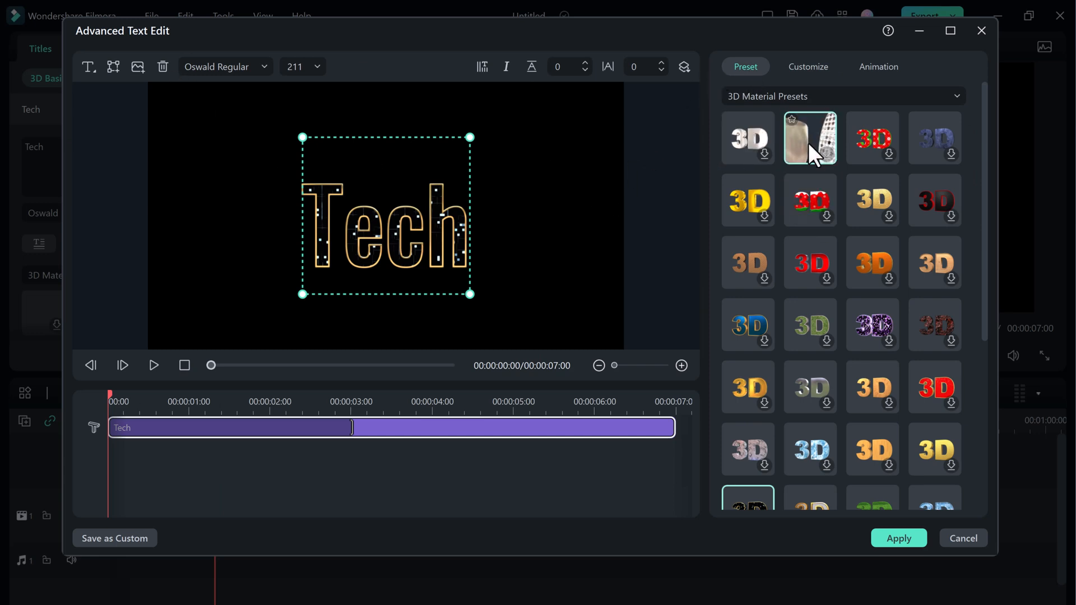
{"action": "mouse_move", "coordinate": [809, 199]}
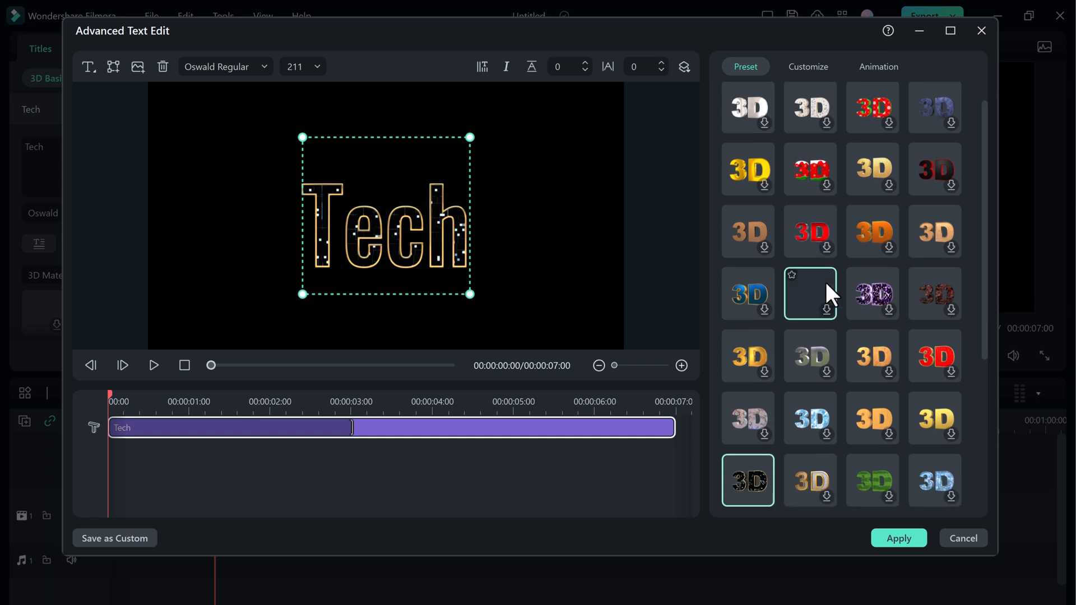
{"action": "scroll", "scroll_direction": "down", "scroll_amount": 3}
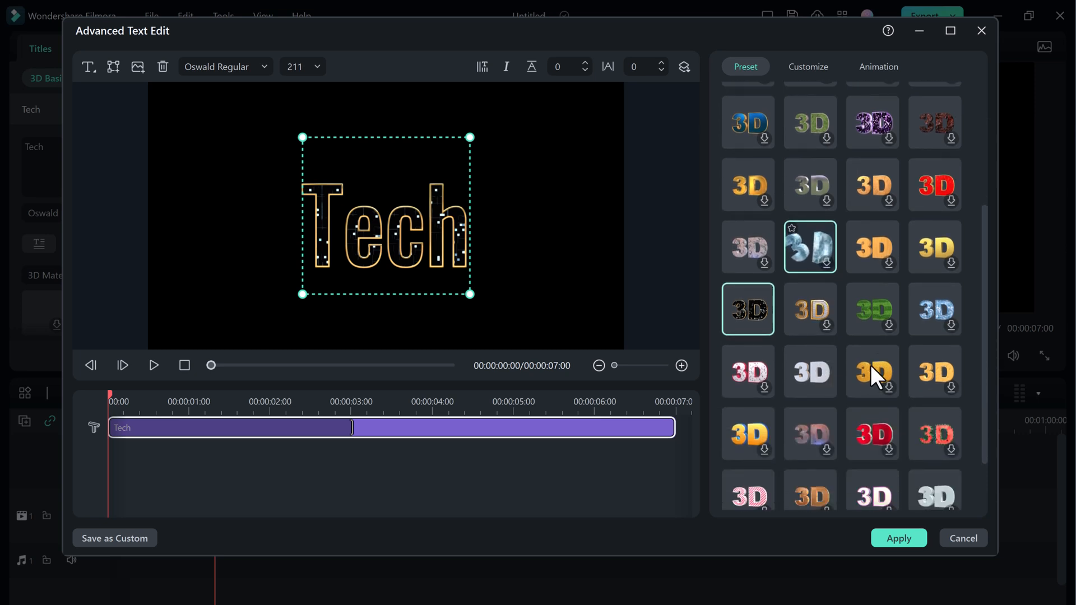
{"action": "scroll", "scroll_direction": "down", "scroll_amount": 3}
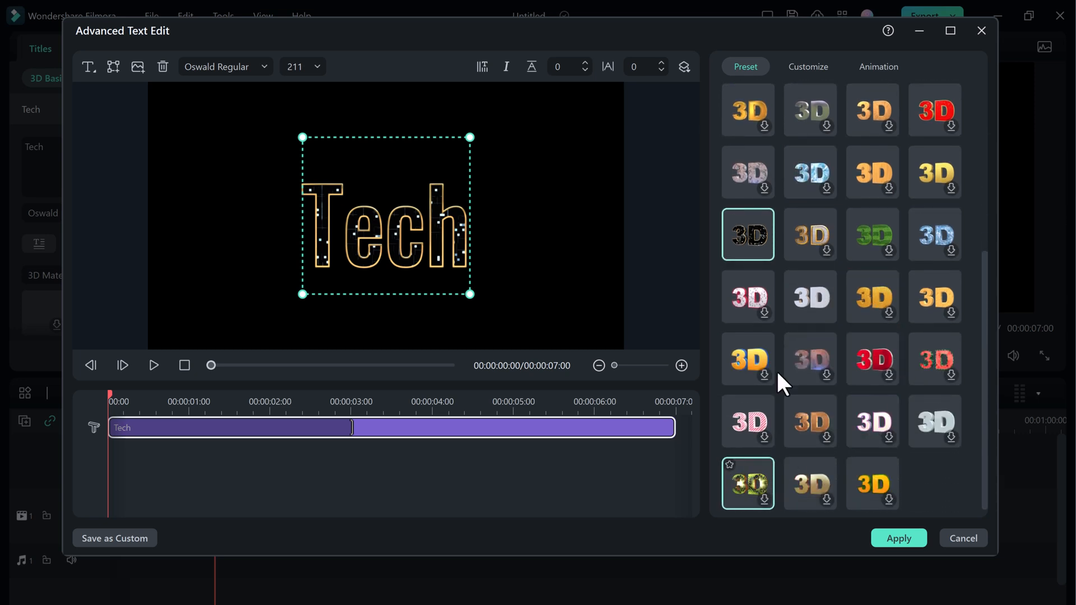
{"action": "left_click", "coordinate": [807, 66]}
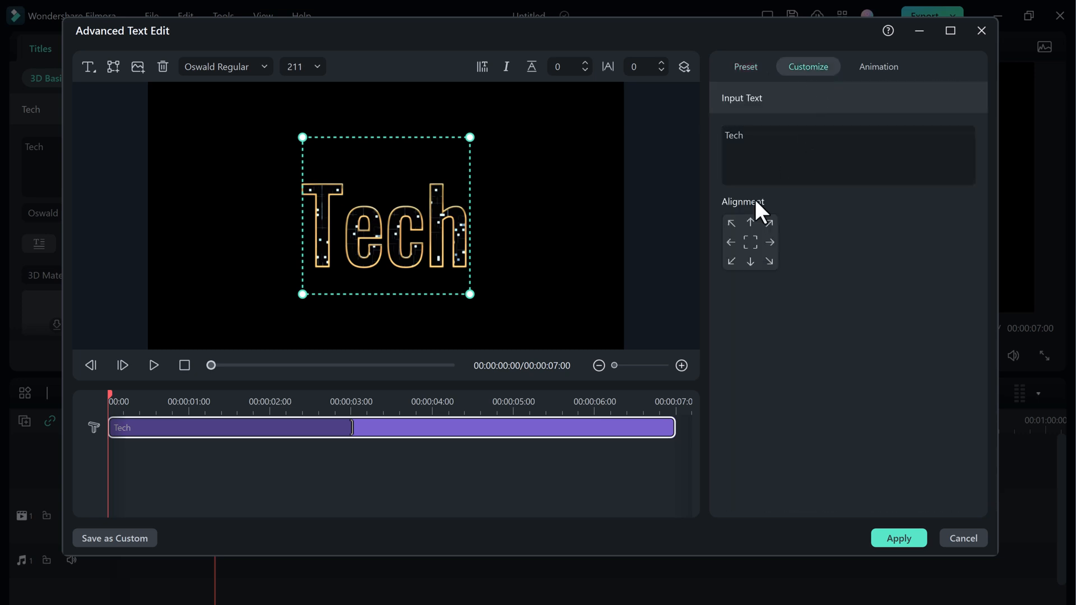
{"action": "left_click", "coordinate": [750, 222]}
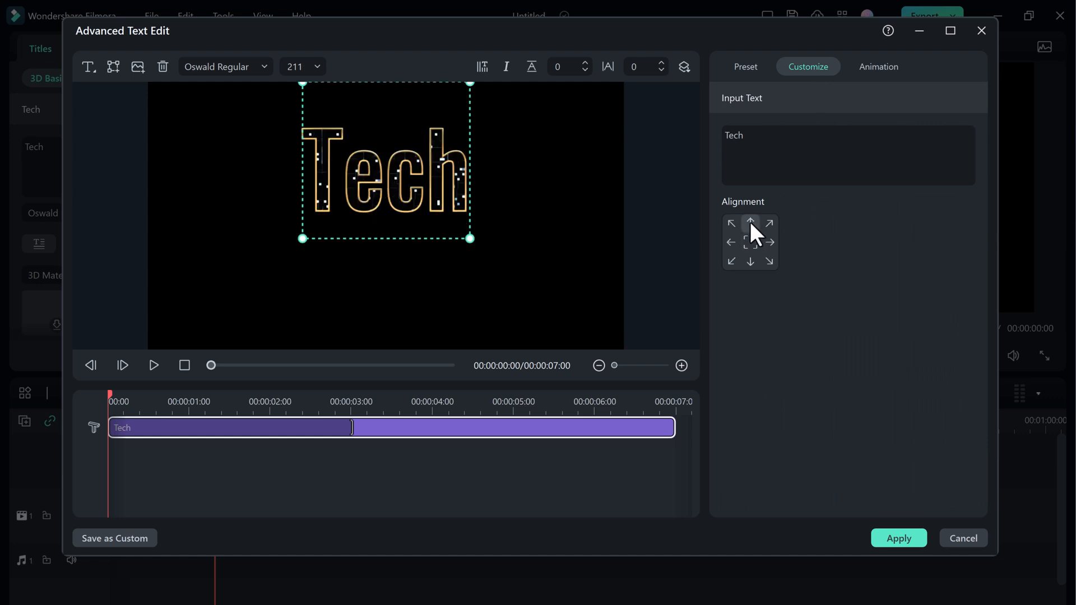
{"action": "left_click", "coordinate": [750, 242]}
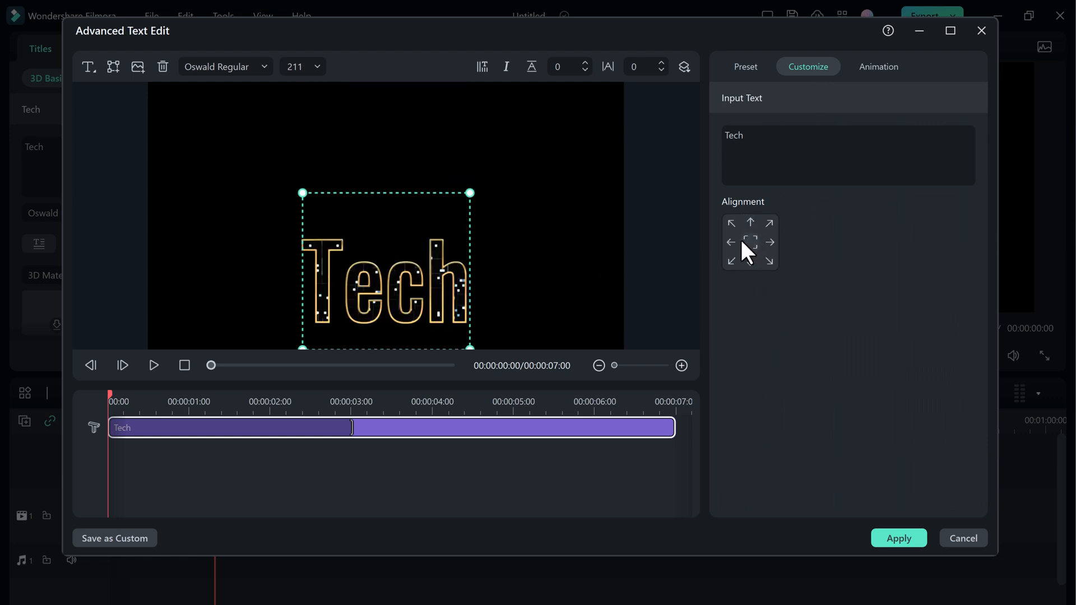
{"action": "left_click", "coordinate": [877, 66]}
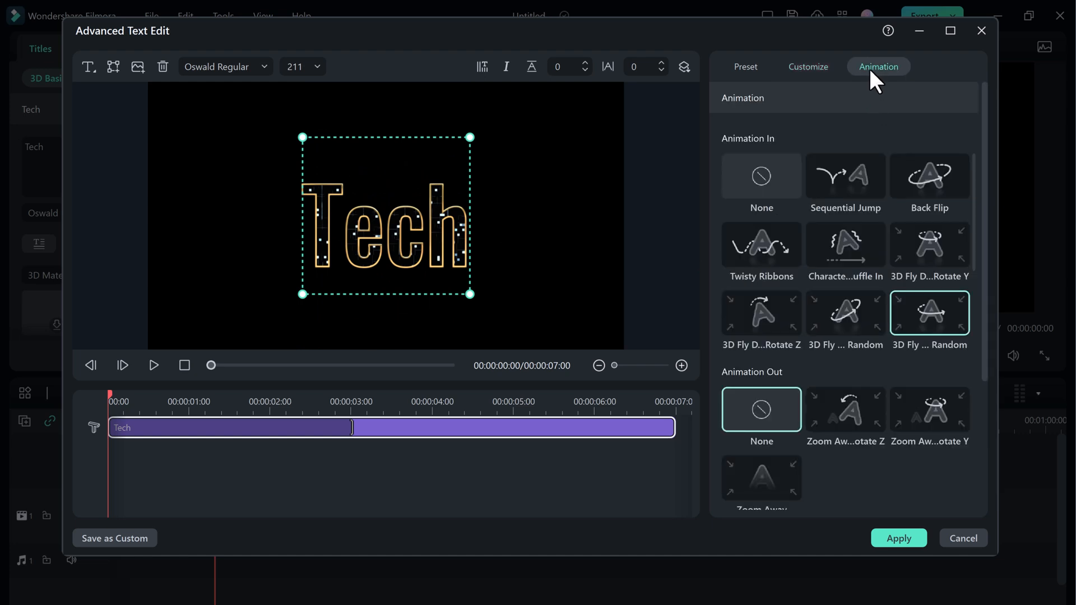
{"action": "mouse_move", "coordinate": [845, 176]}
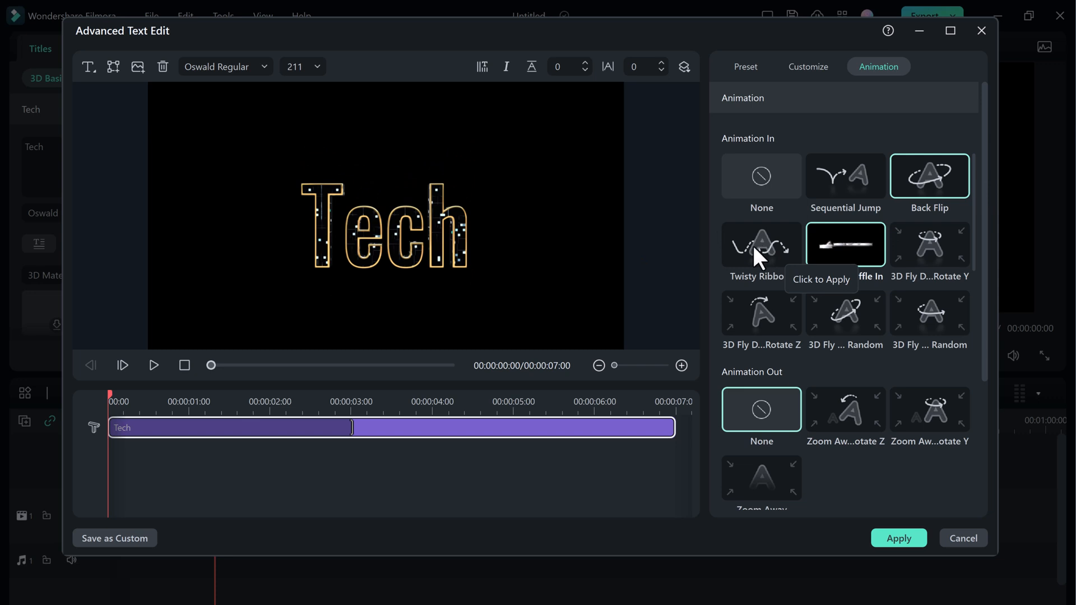
Preview an entrance animation preset on the Tech title, then apply and return to title settings.
{"action": "left_click", "coordinate": [761, 244]}
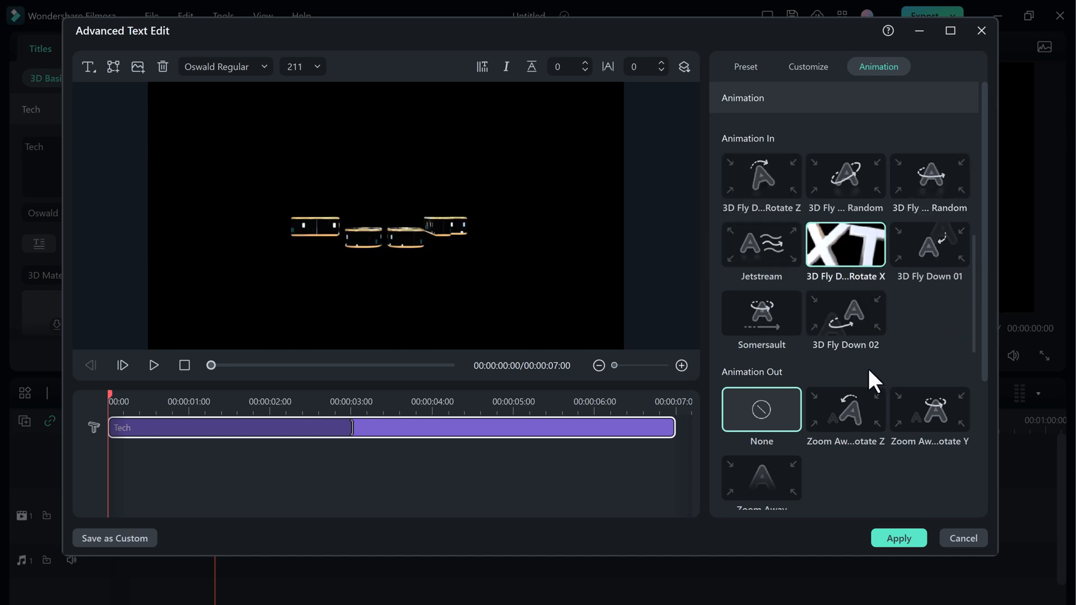
{"action": "scroll", "scroll_direction": "down", "scroll_amount": 3}
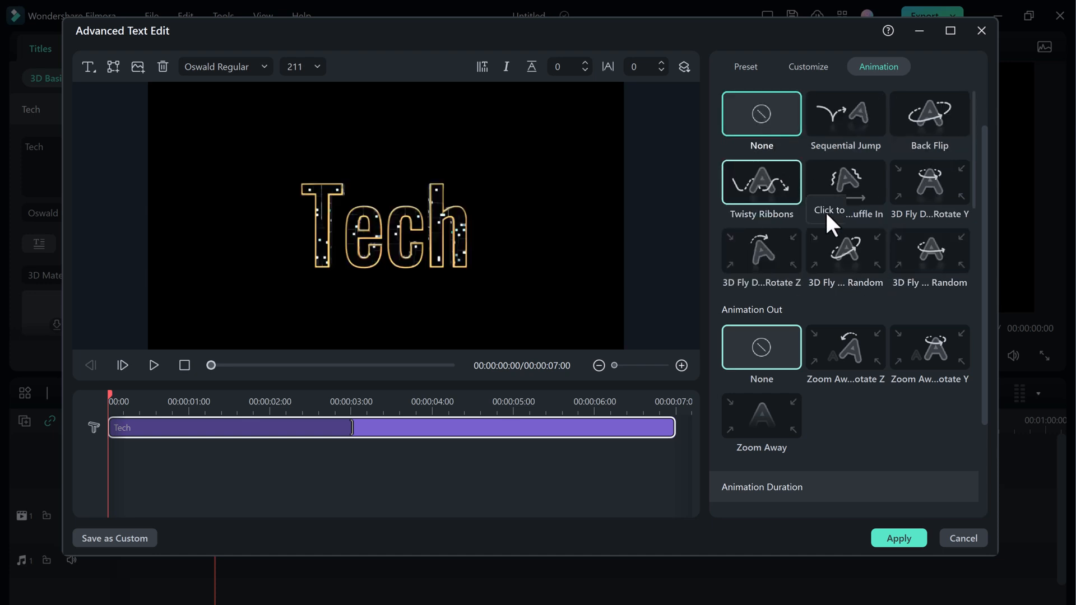
{"action": "left_click", "coordinate": [899, 538]}
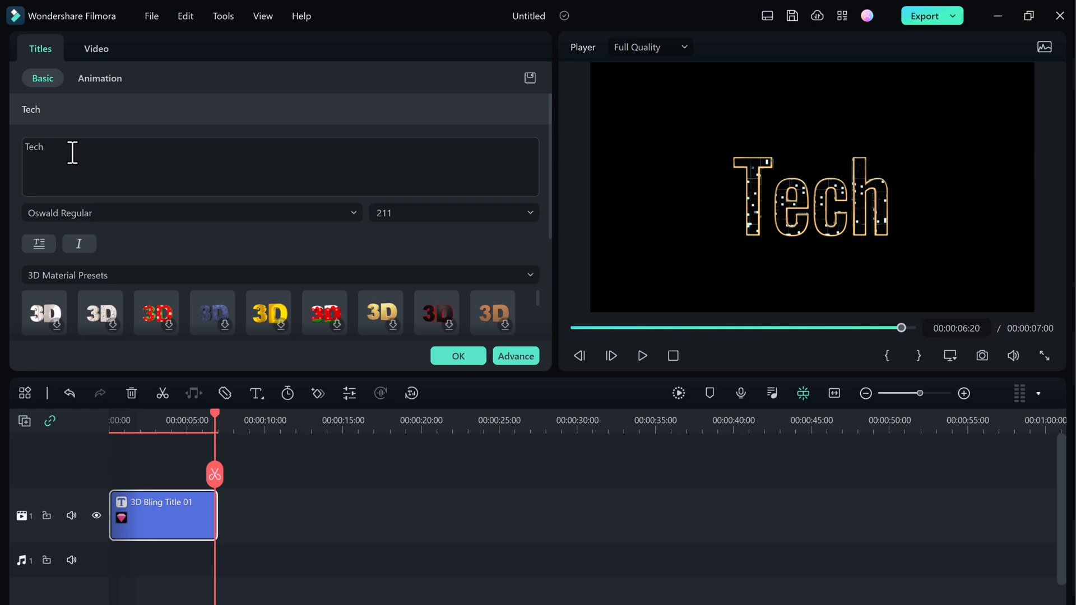
Replace the title text 'Tech' with 'INFO URDU'.
{"action": "triple_click", "coordinate": [34, 145]}
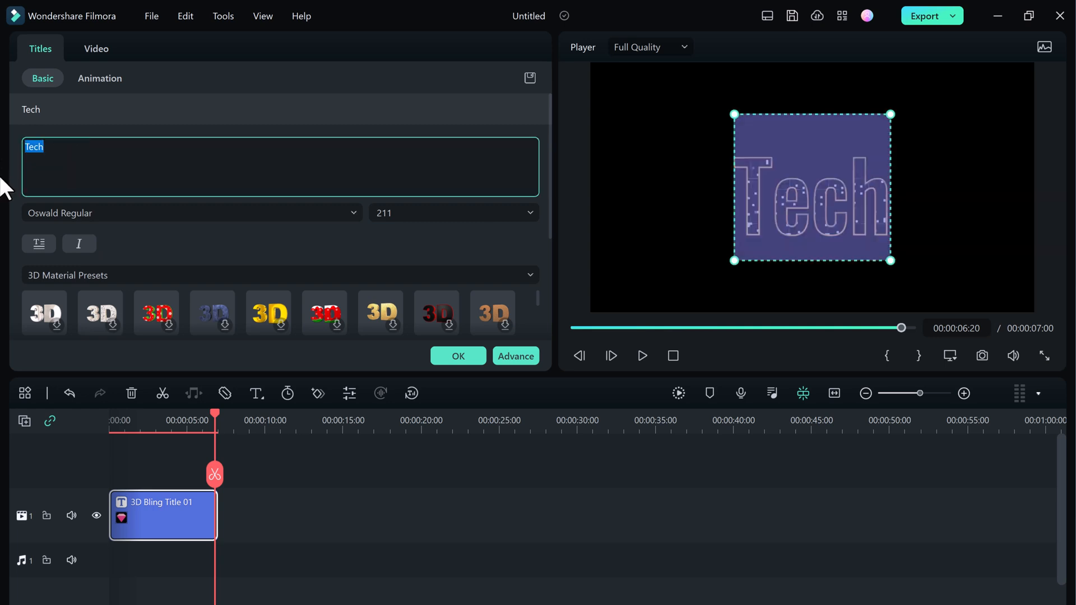
{"action": "type", "text": "INFO"}
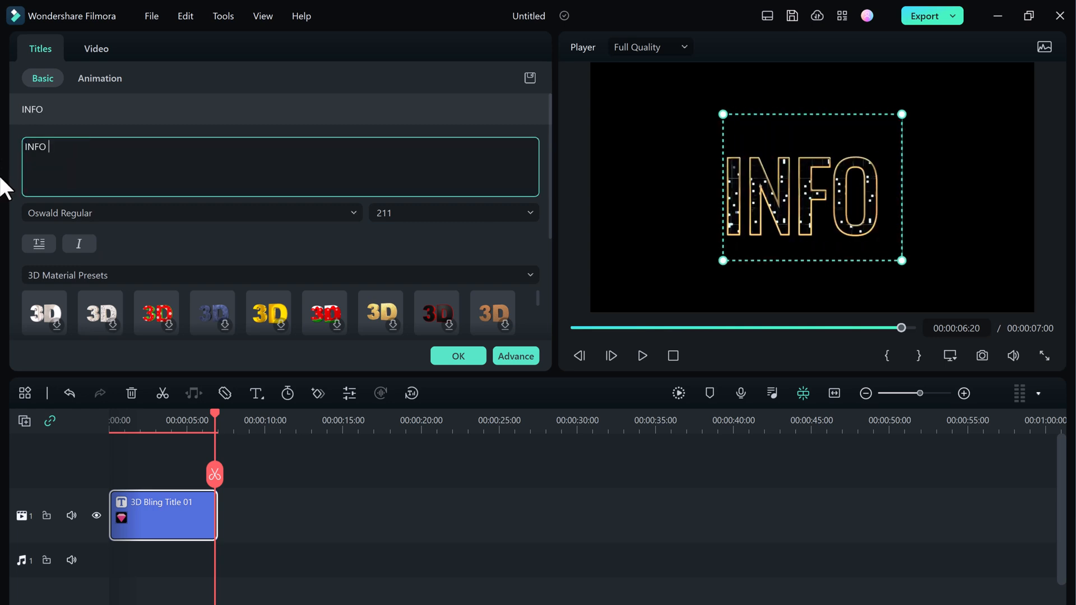
{"action": "type", "text": "URDU"}
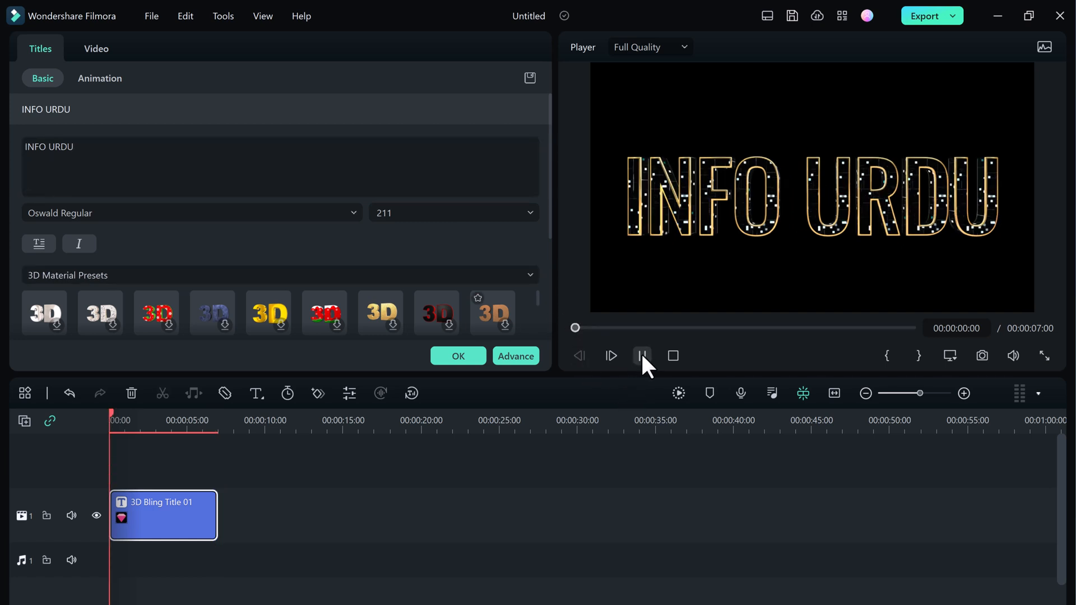
{"action": "left_click", "coordinate": [640, 355]}
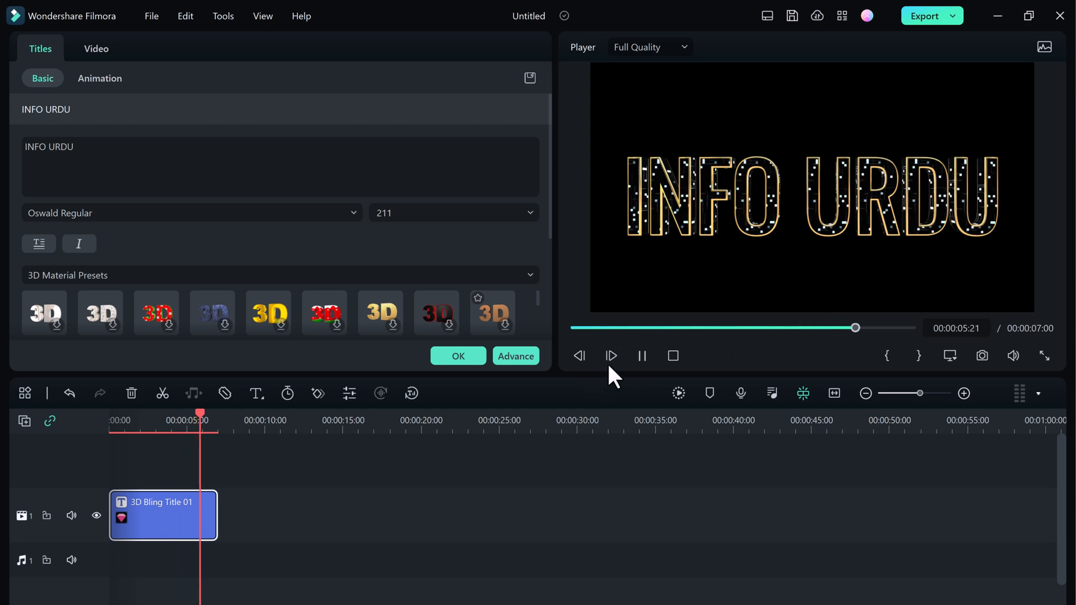
{"action": "left_click", "coordinate": [642, 356]}
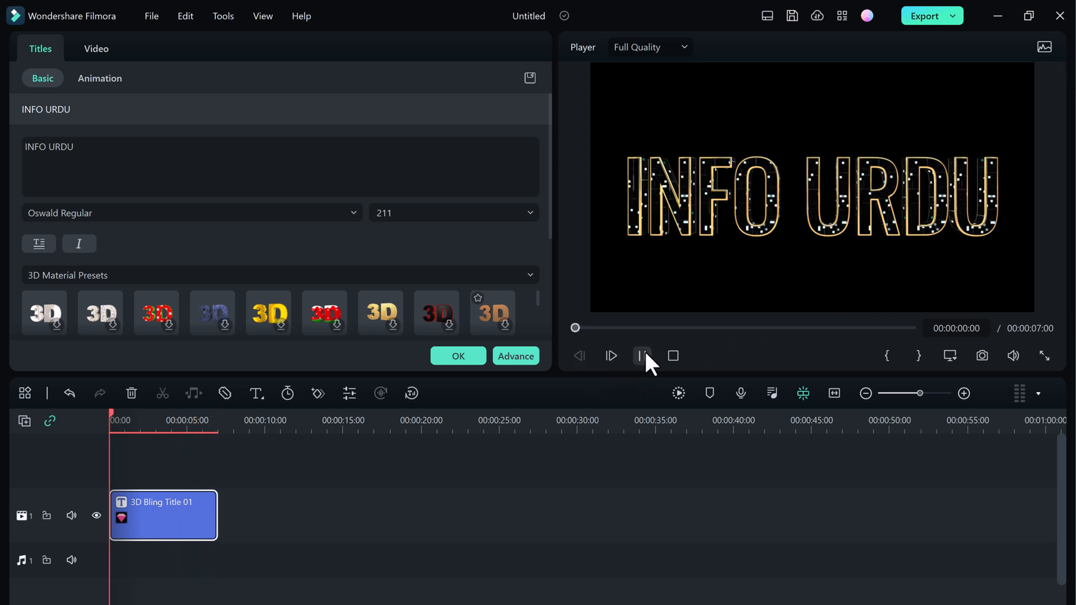
{"action": "left_click", "coordinate": [642, 355]}
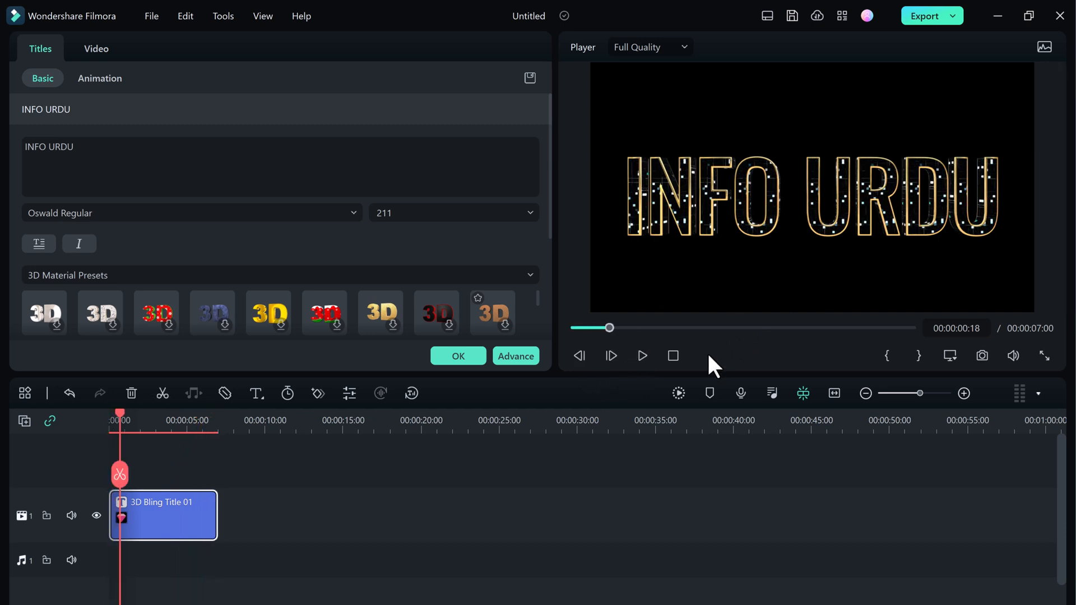
{"action": "mouse_move", "coordinate": [683, 390]}
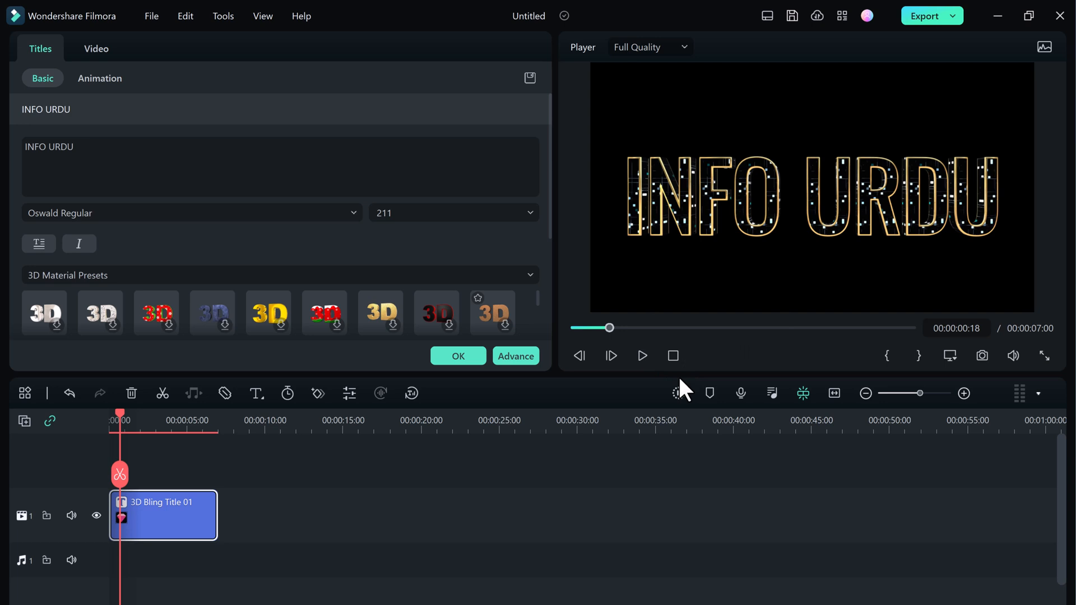